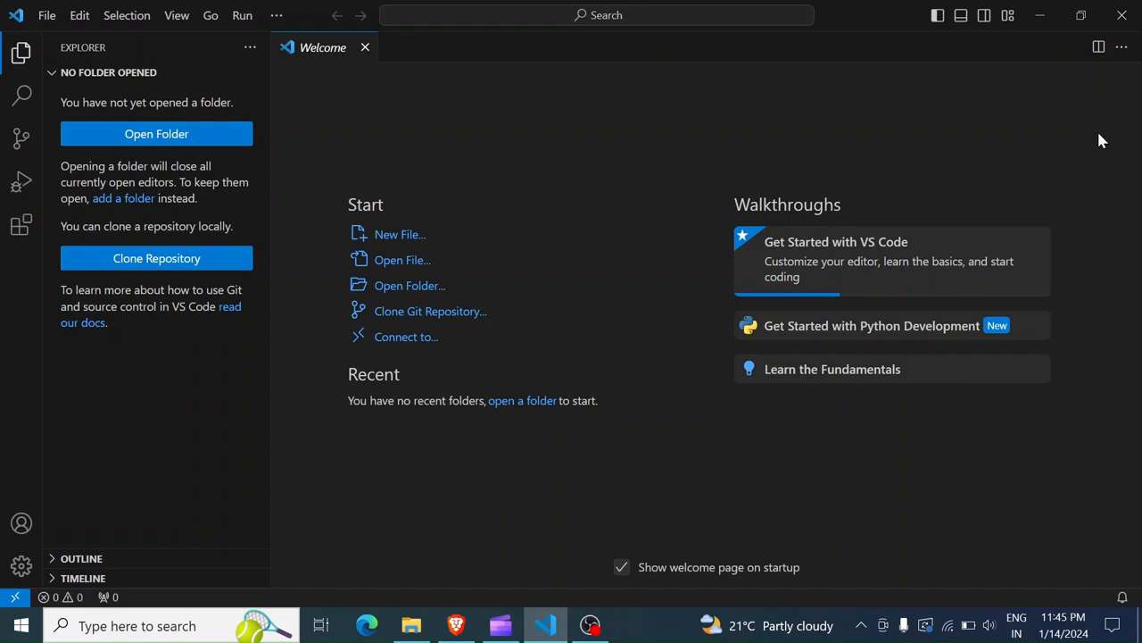
pyautogui.moveTo(539, 179)
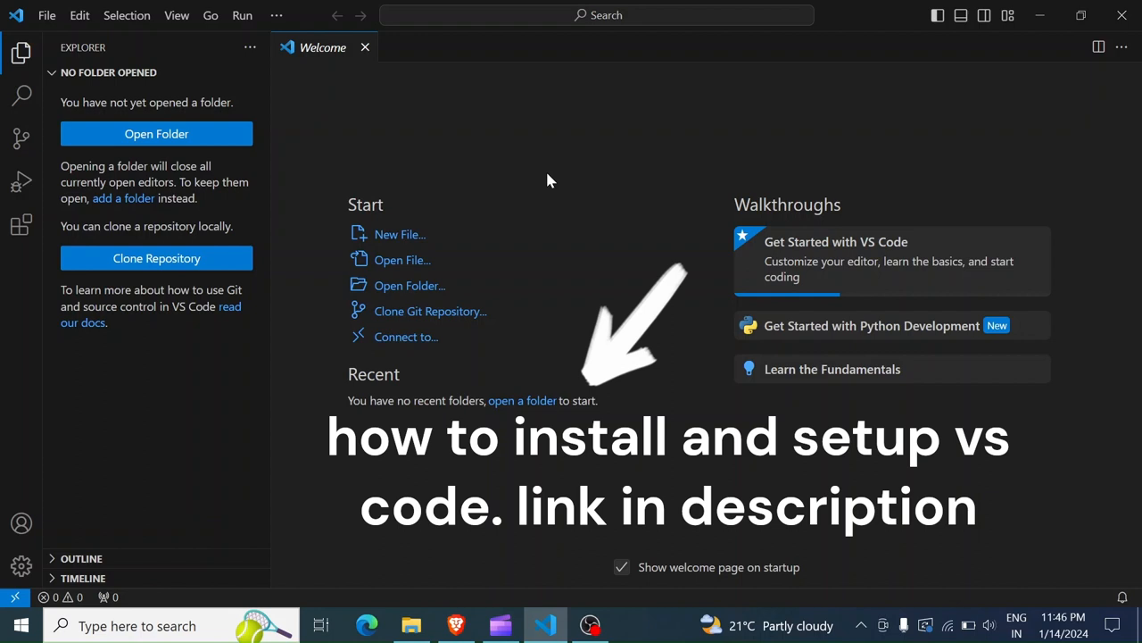
pyautogui.moveTo(884, 122)
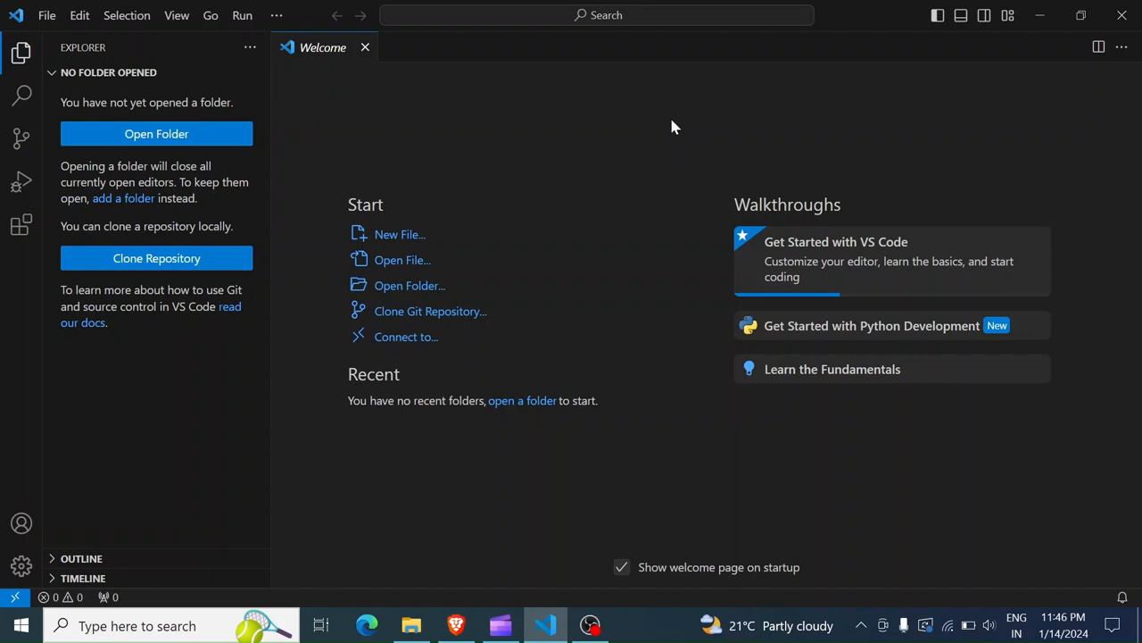
pyautogui.moveTo(714, 134)
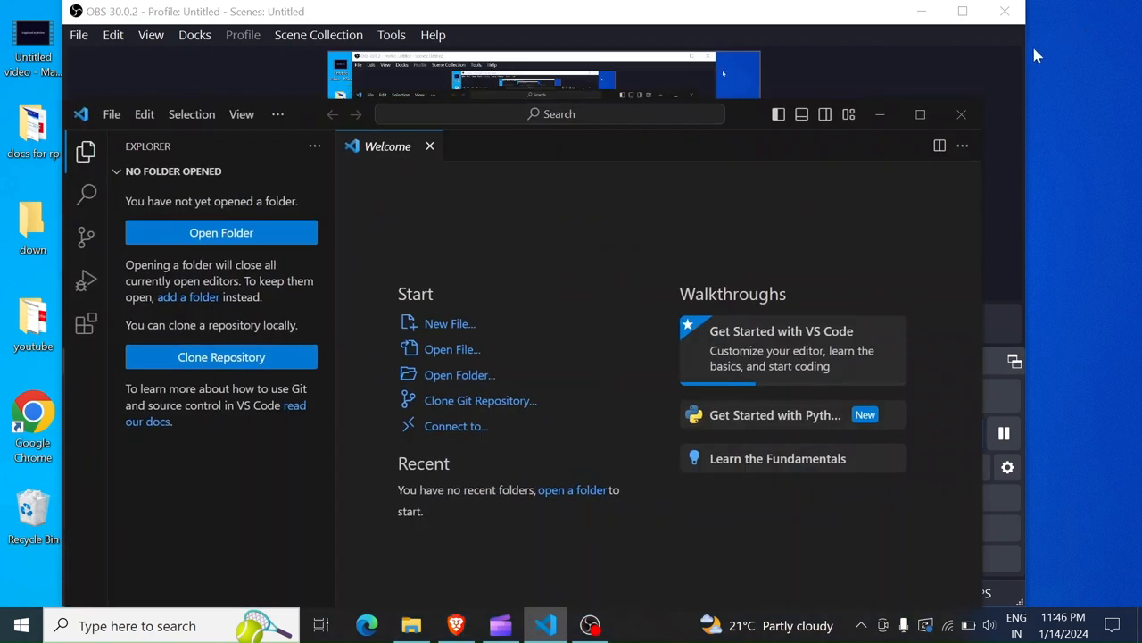
# Create a new folder named python programs on the desktop via the context menu.
pyautogui.click(921, 11)
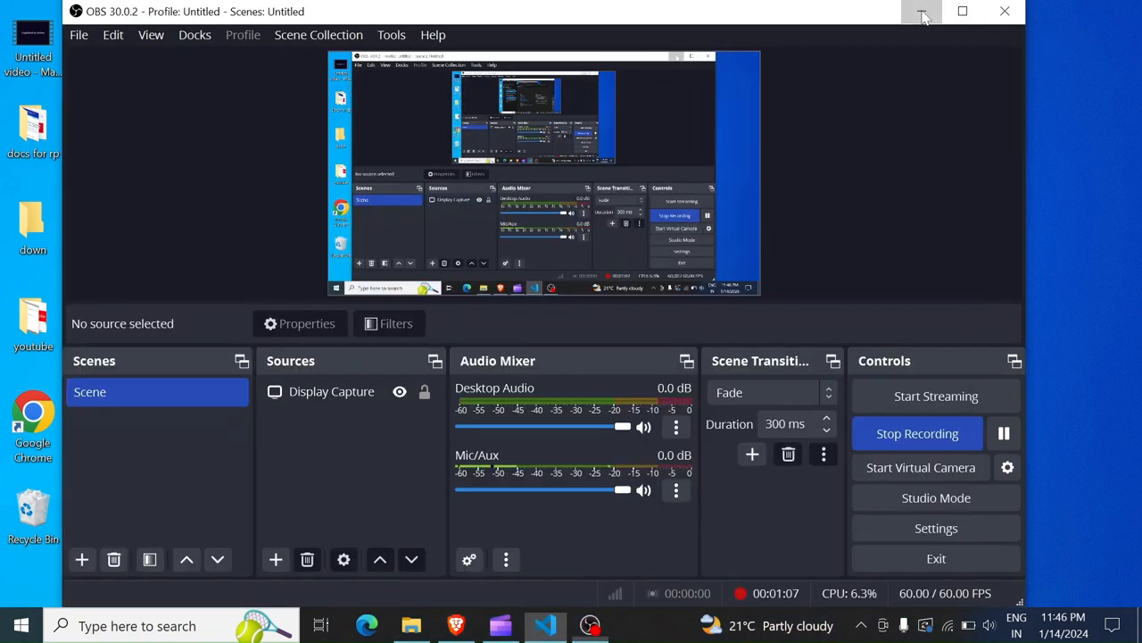
pyautogui.click(921, 11)
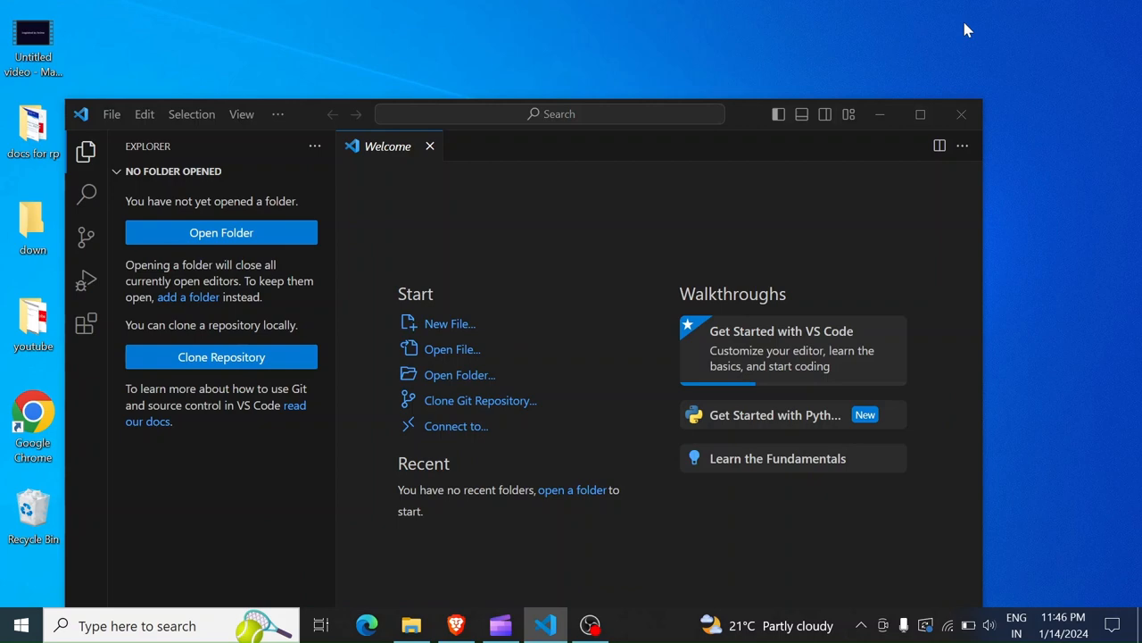
pyautogui.rightClick(968, 32)
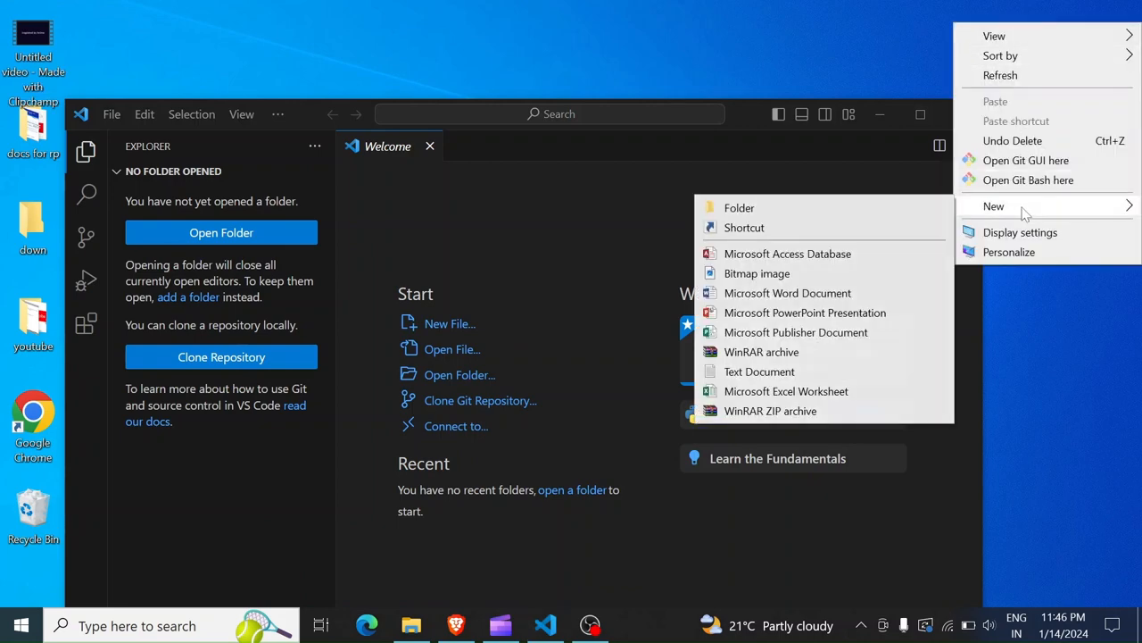
pyautogui.click(739, 207)
pyautogui.write('python programs')
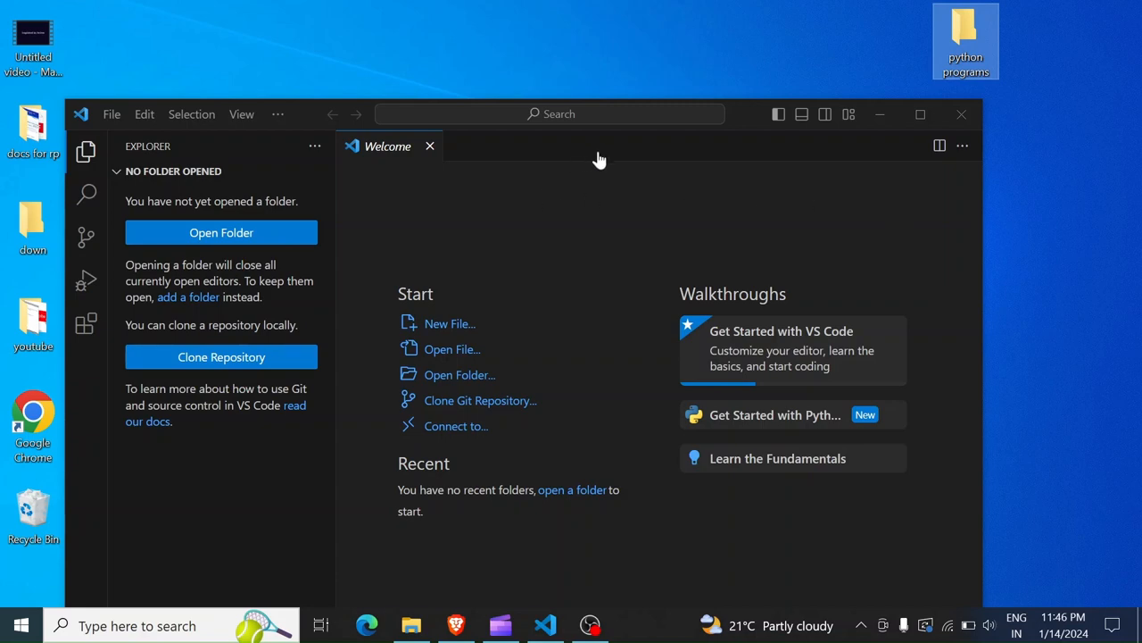
pyautogui.moveTo(632, 300)
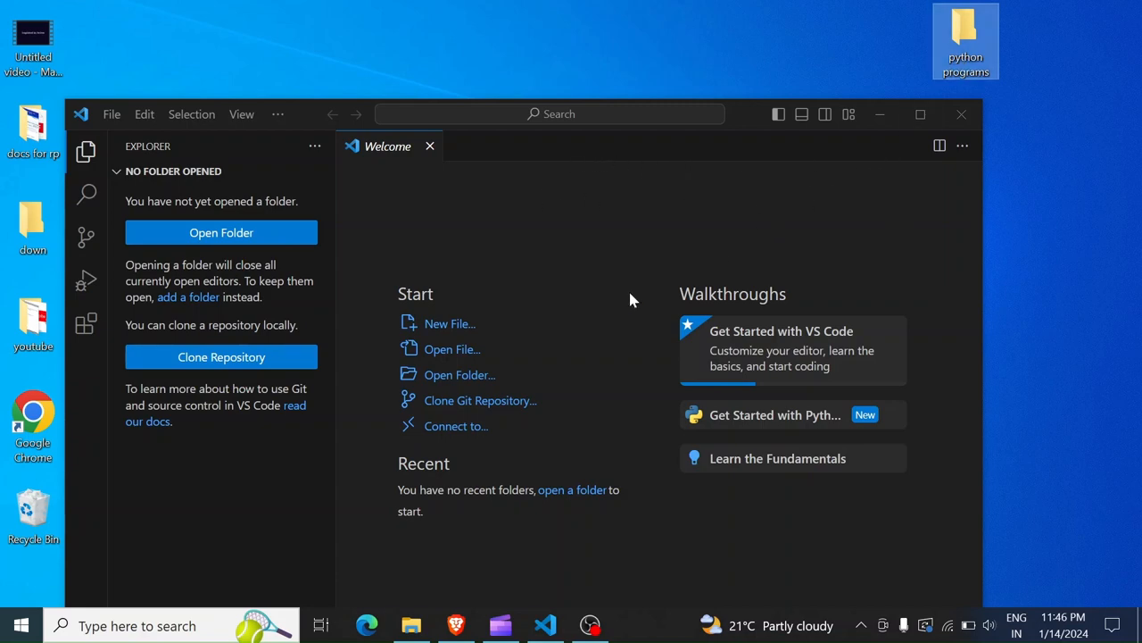
pyautogui.moveTo(661, 264)
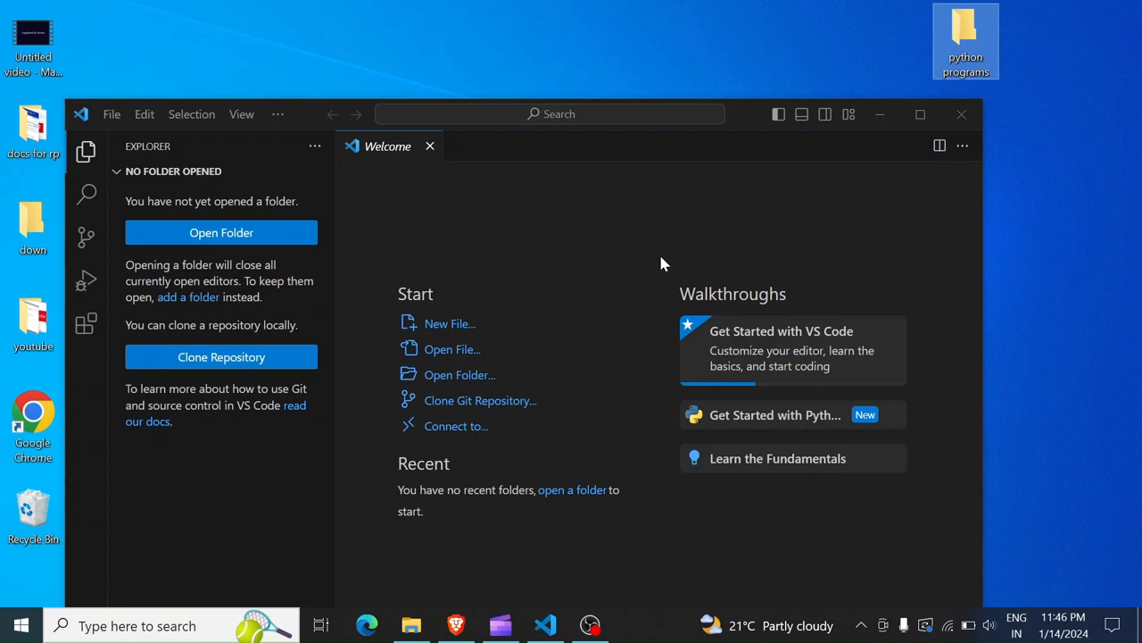
pyautogui.moveTo(823, 115)
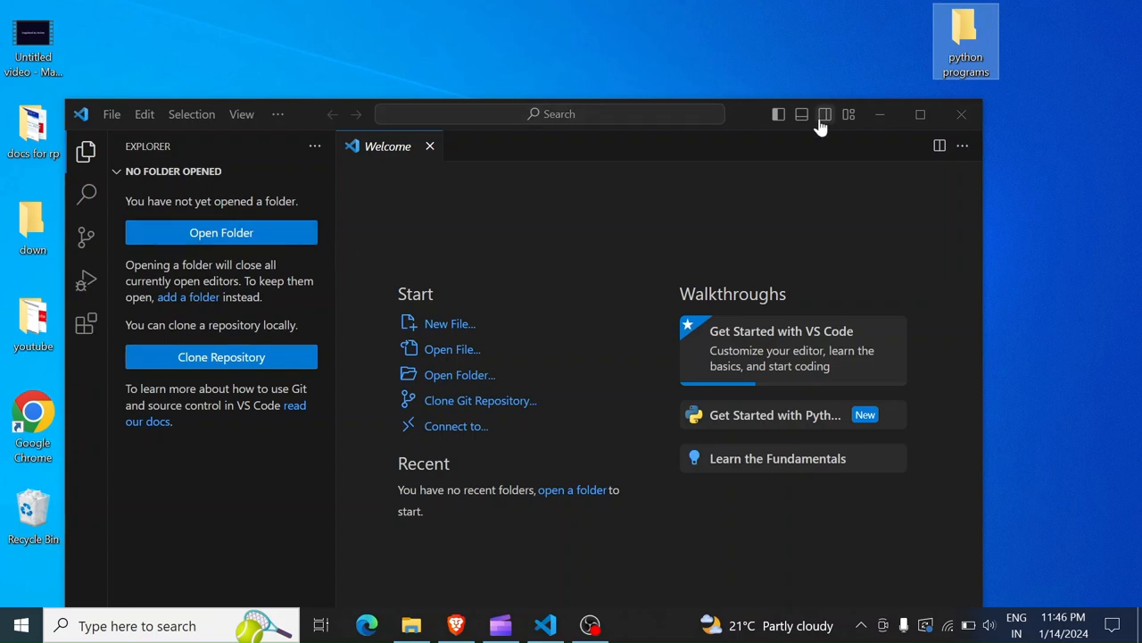
# Maximize VS Code and open the desktop's python programs folder as the workspace.
pyautogui.click(921, 114)
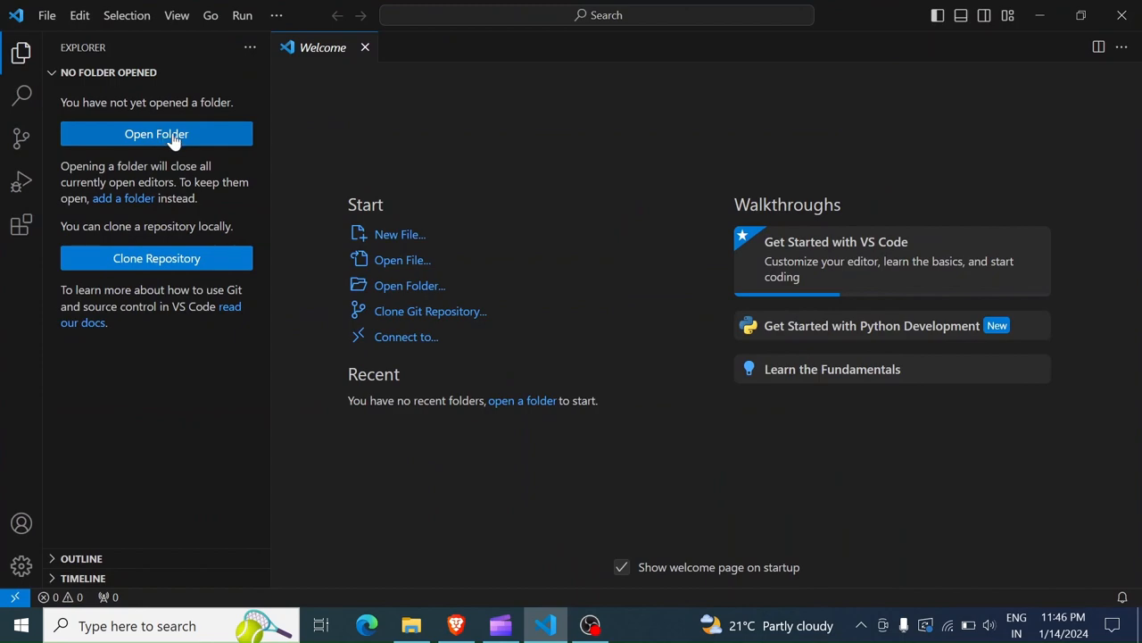
pyautogui.click(157, 132)
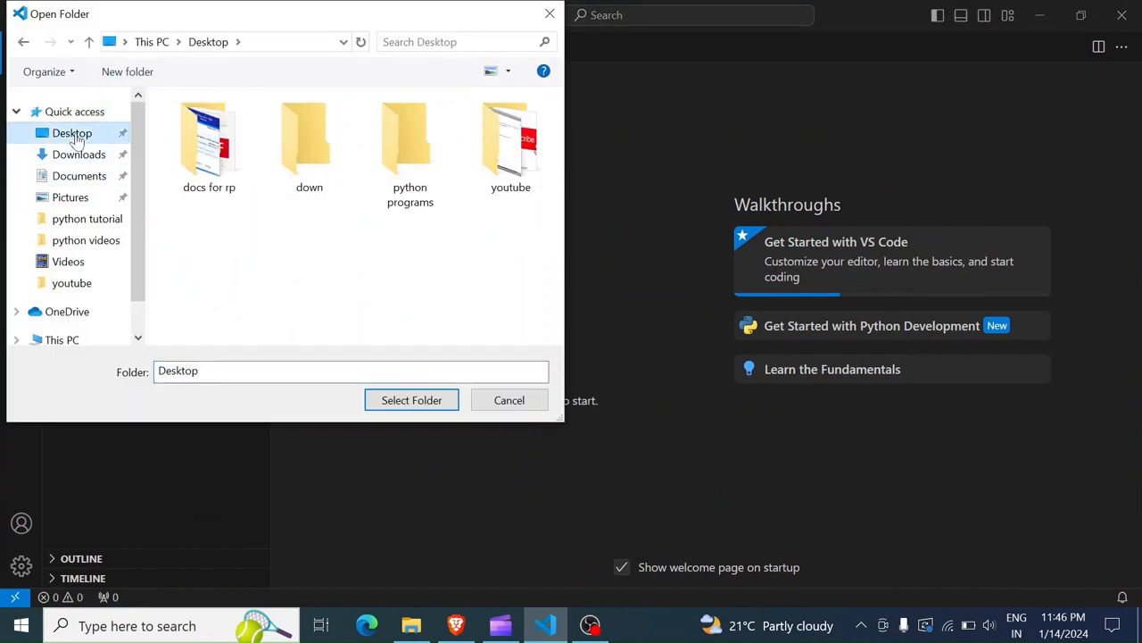
pyautogui.click(209, 143)
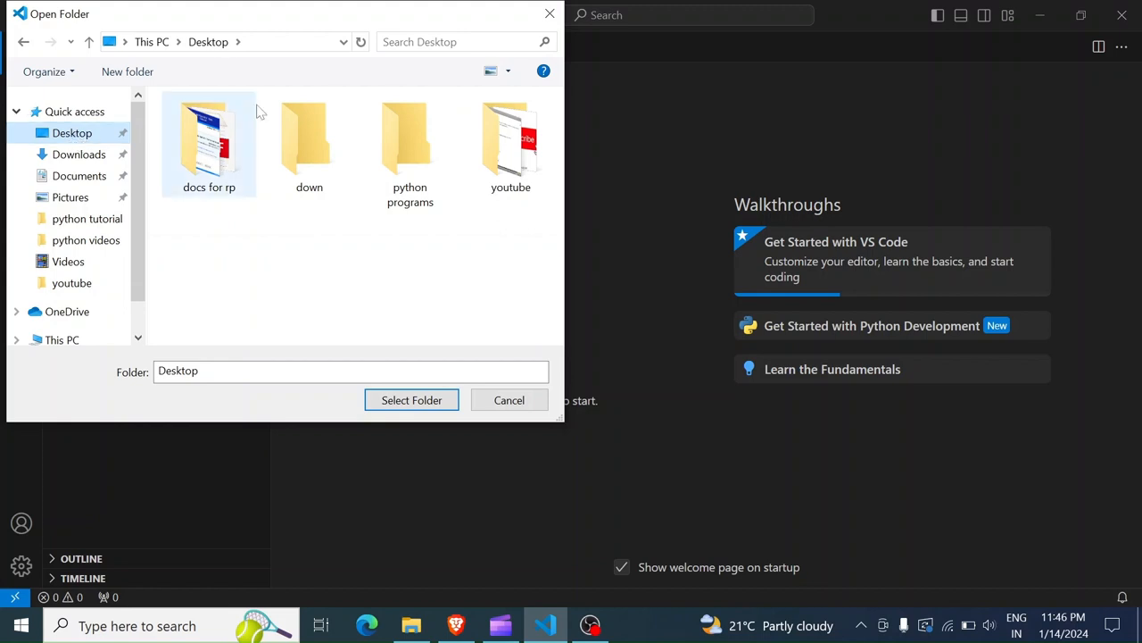
pyautogui.click(411, 143)
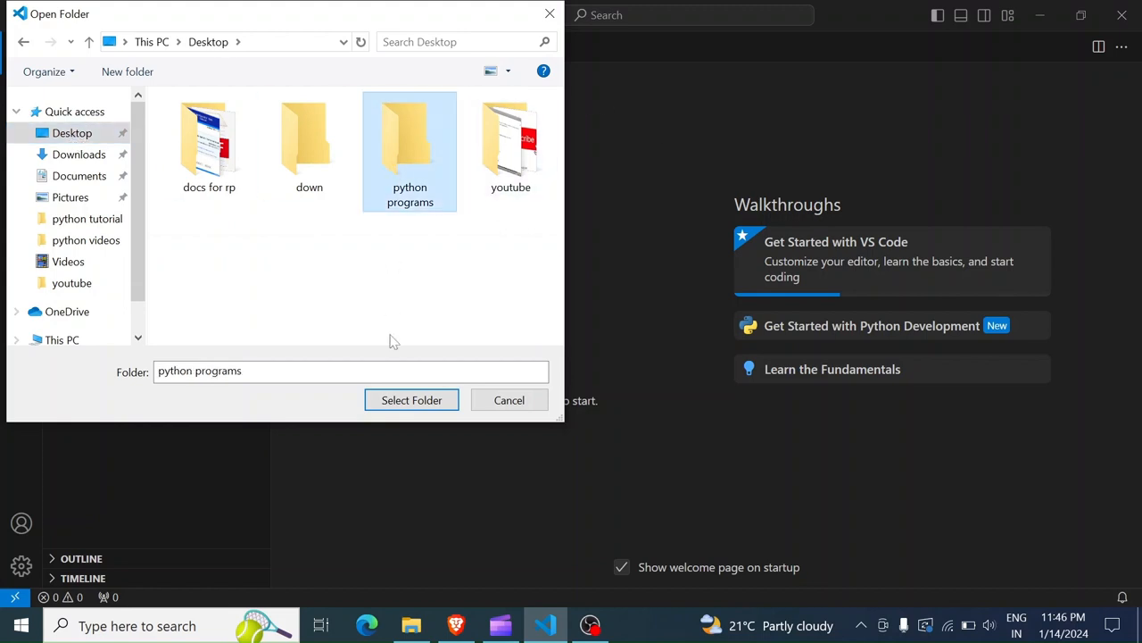
pyautogui.click(411, 400)
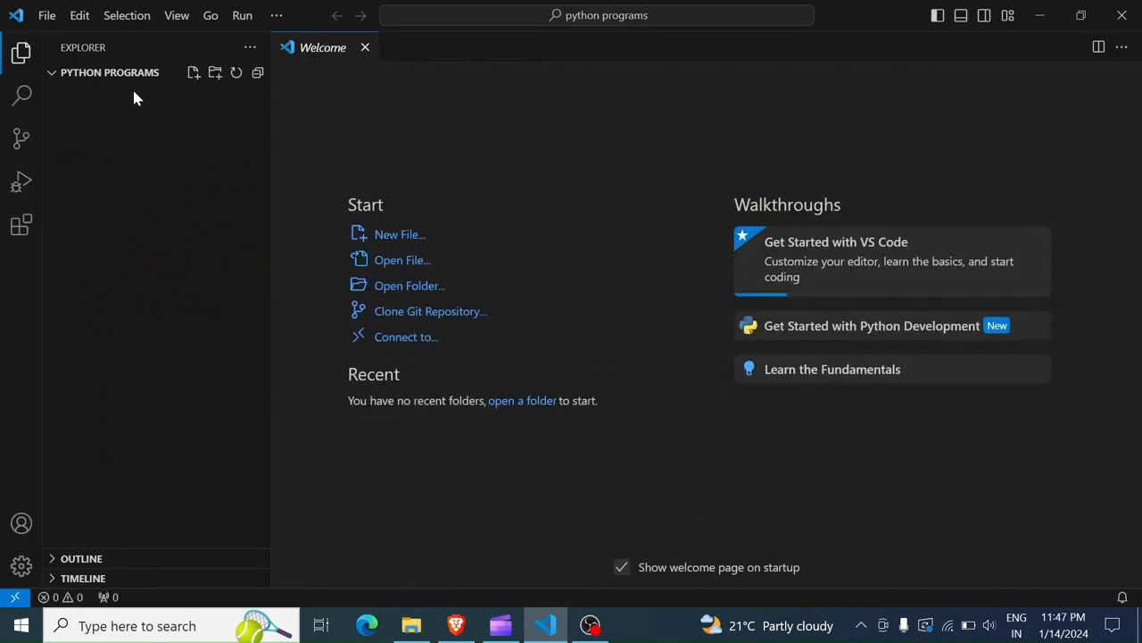
pyautogui.moveTo(107, 85)
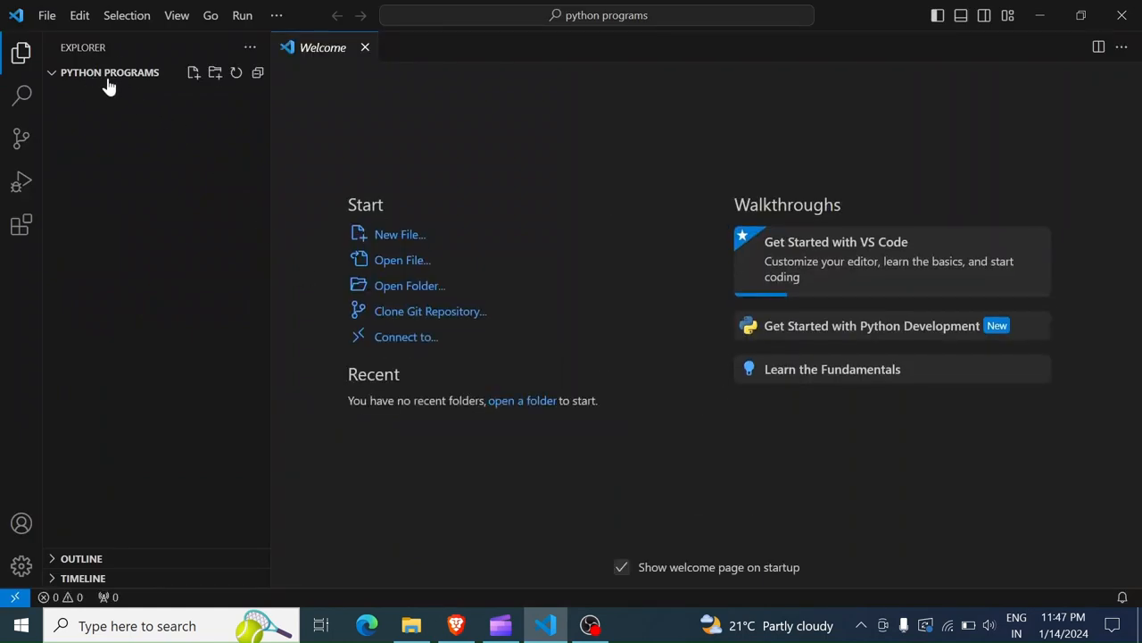
pyautogui.moveTo(619, 184)
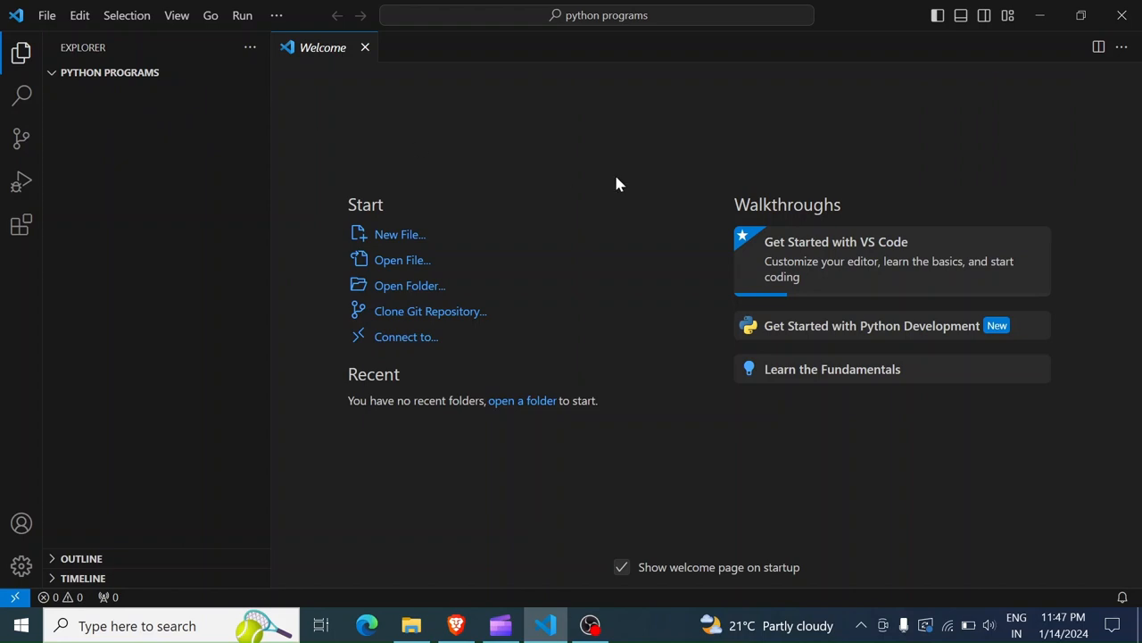
# Maximize the editor window again and close the Welcome page.
pyautogui.click(1080, 14)
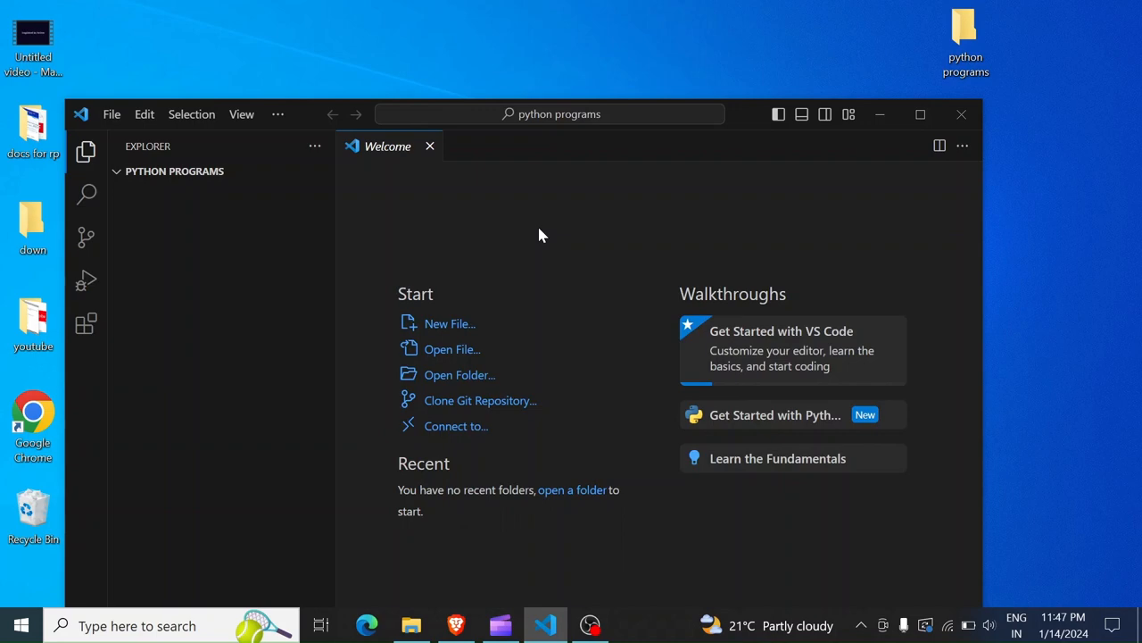
pyautogui.moveTo(621, 196)
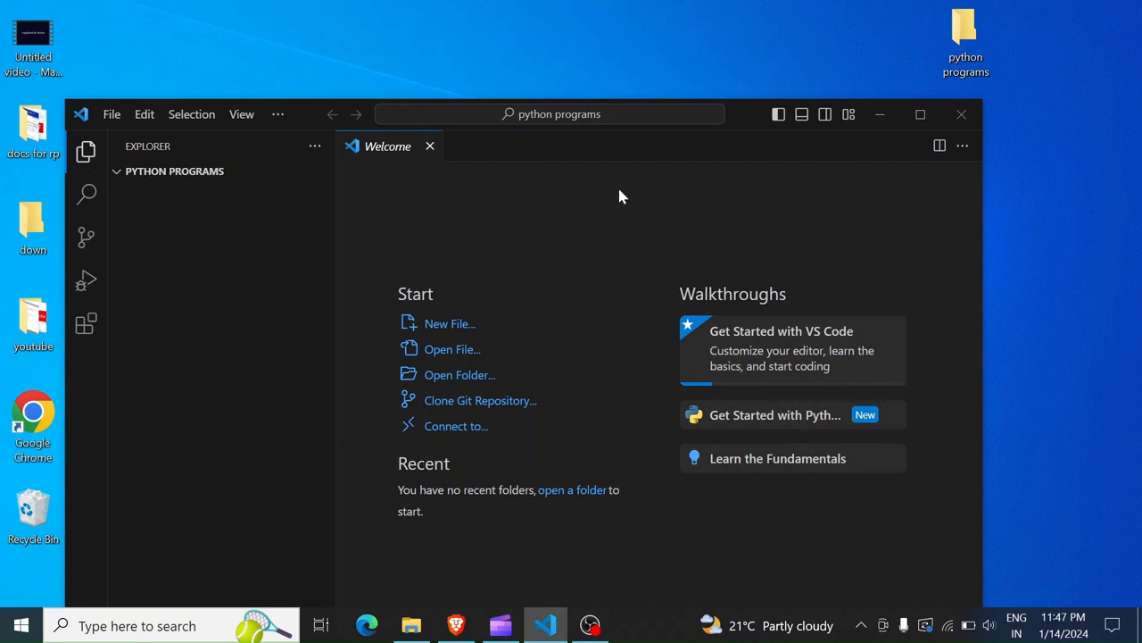
pyautogui.click(921, 115)
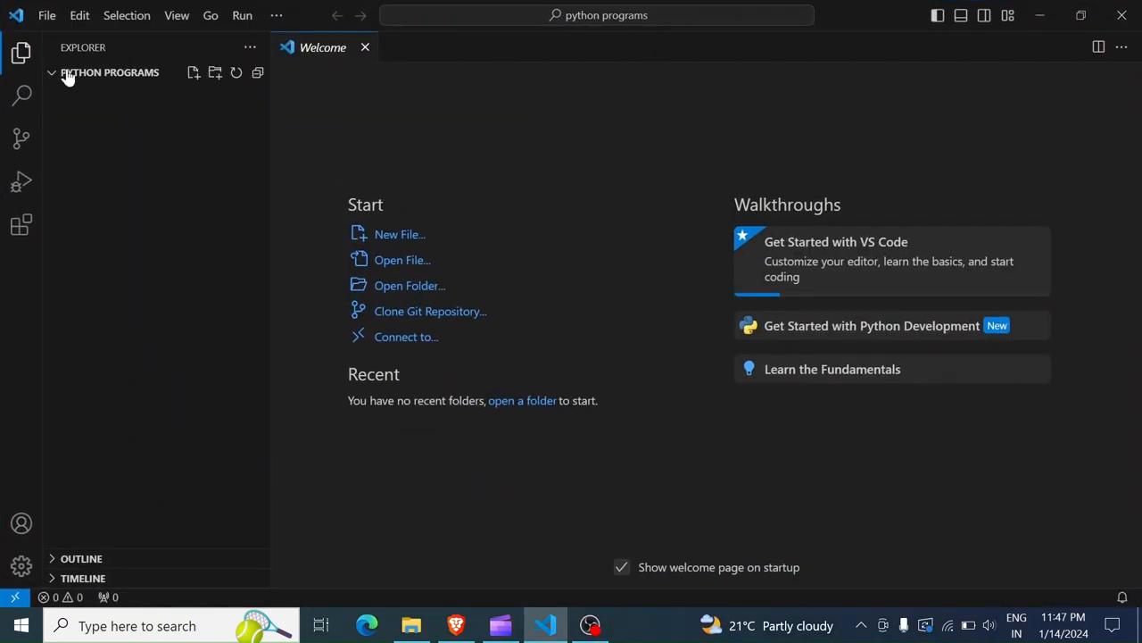
pyautogui.moveTo(669, 257)
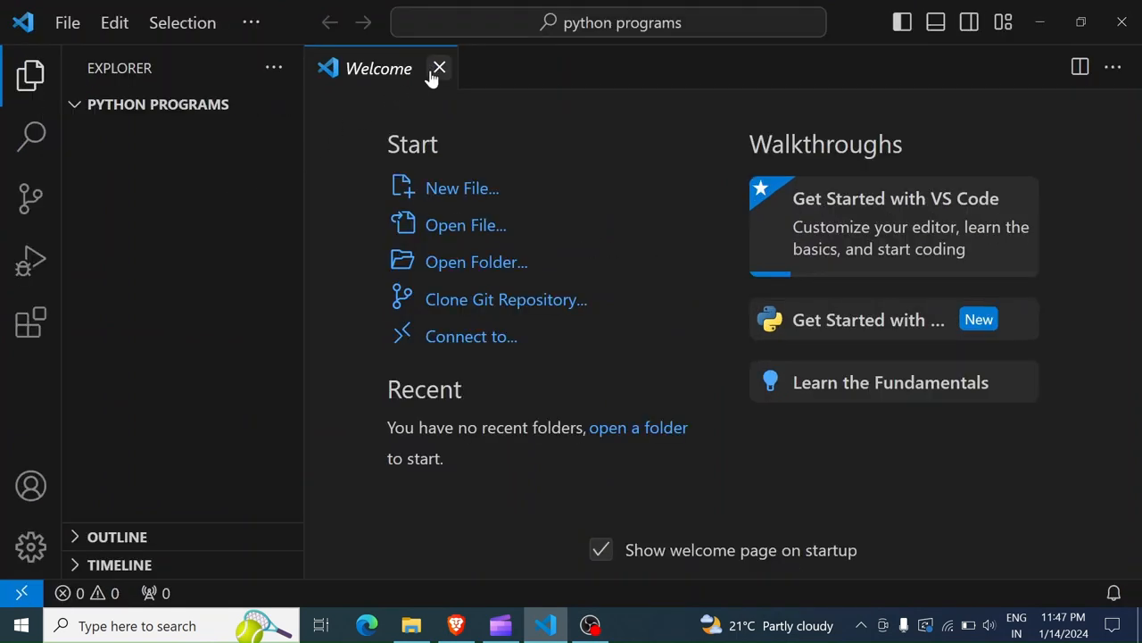
pyautogui.click(439, 68)
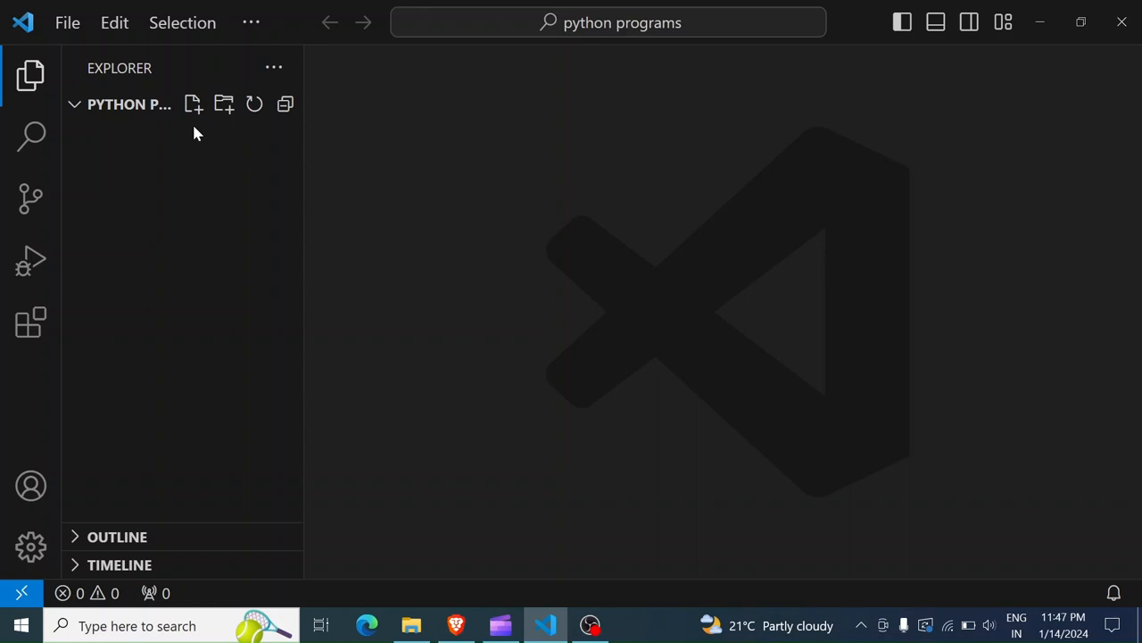
pyautogui.moveTo(193, 103)
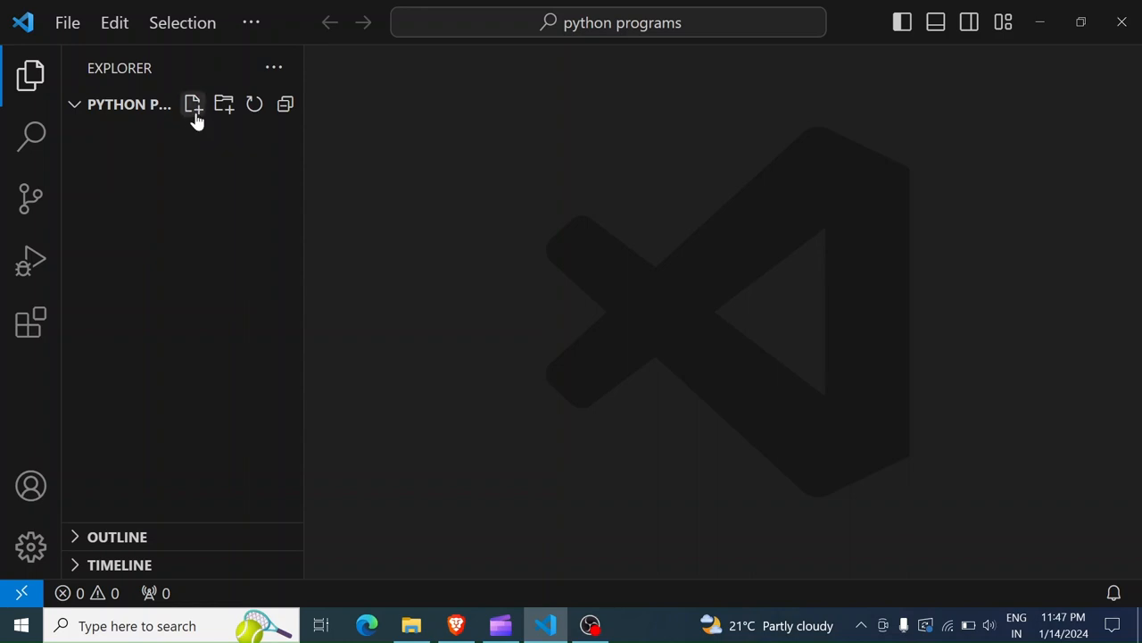
# Create a new file named hello.py in the python programs folder.
pyautogui.click(192, 104)
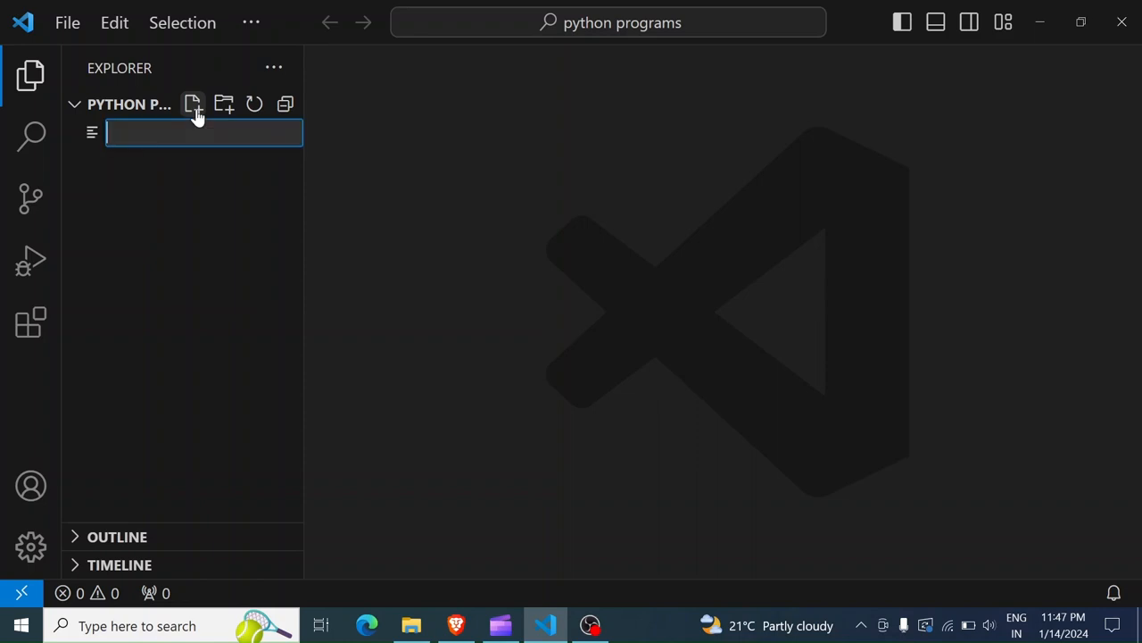
pyautogui.write('intr')
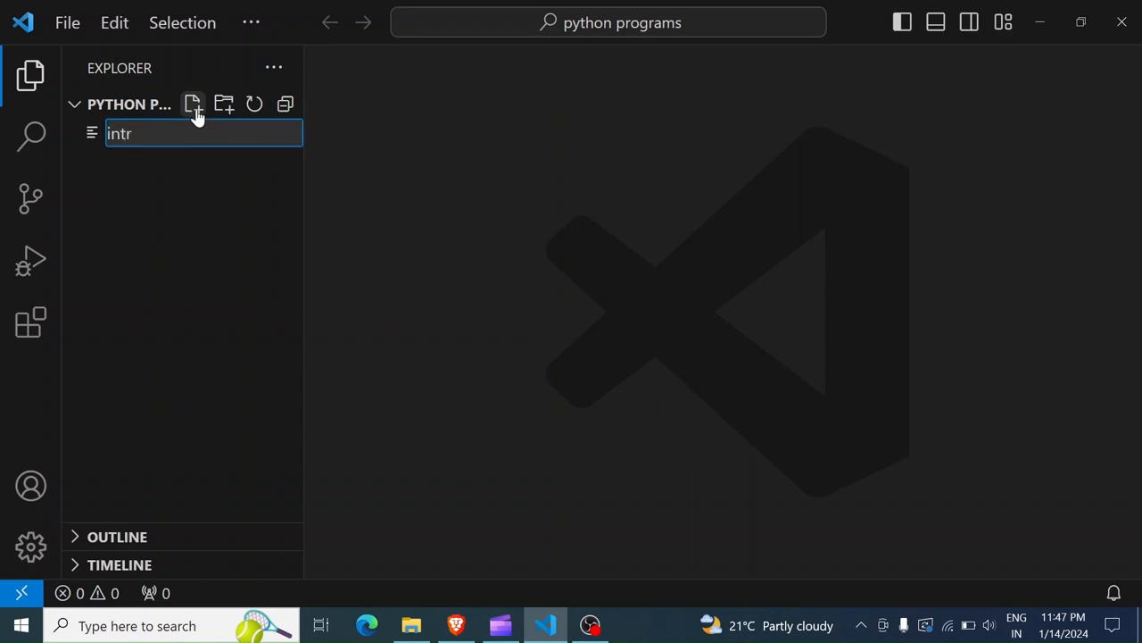
pyautogui.write('o.')
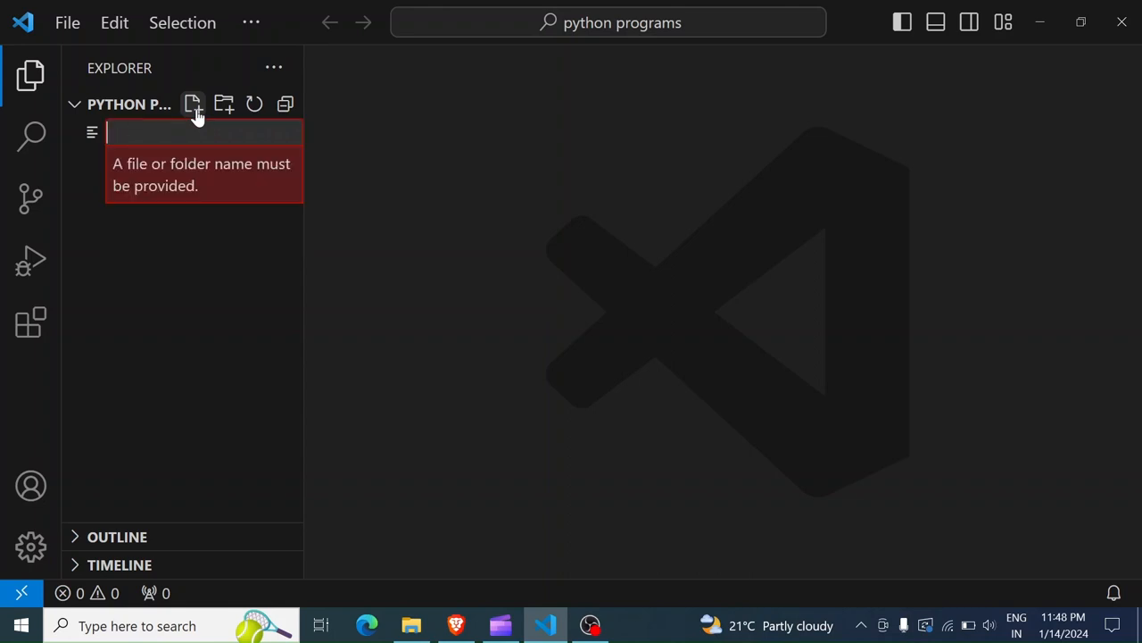
pyautogui.write('hello.py')
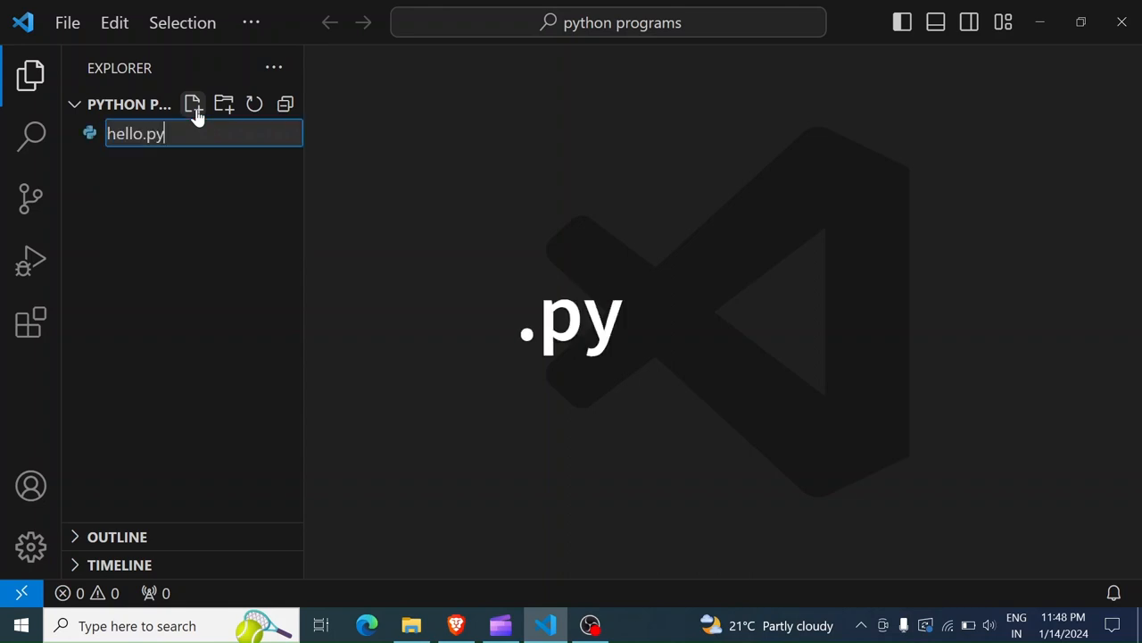
pyautogui.moveTo(161, 152)
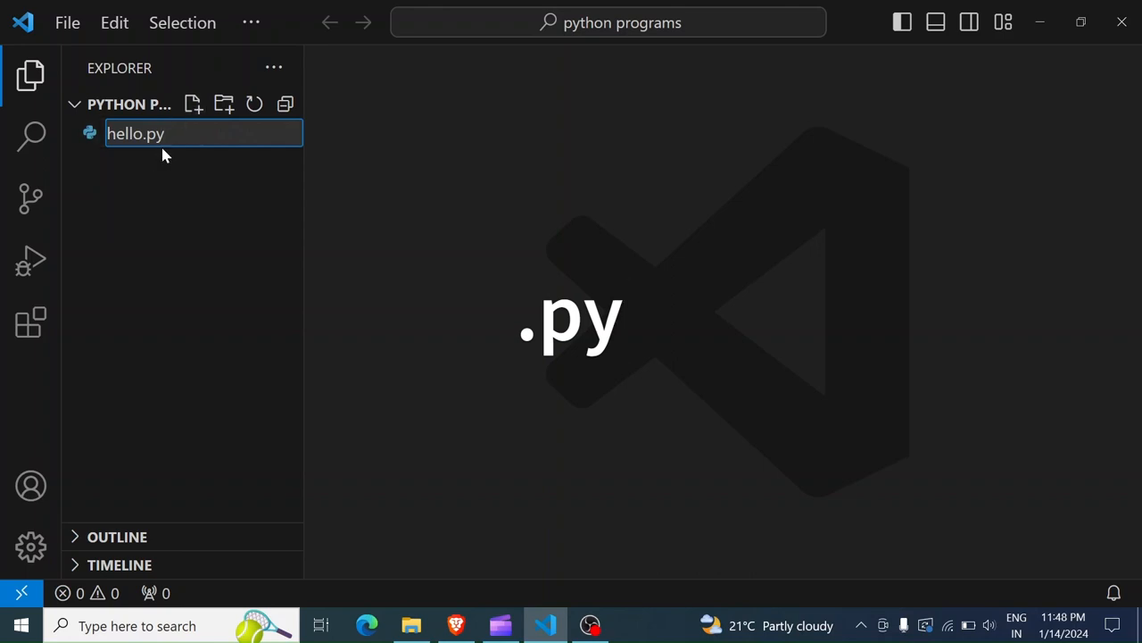
pyautogui.moveTo(164, 143)
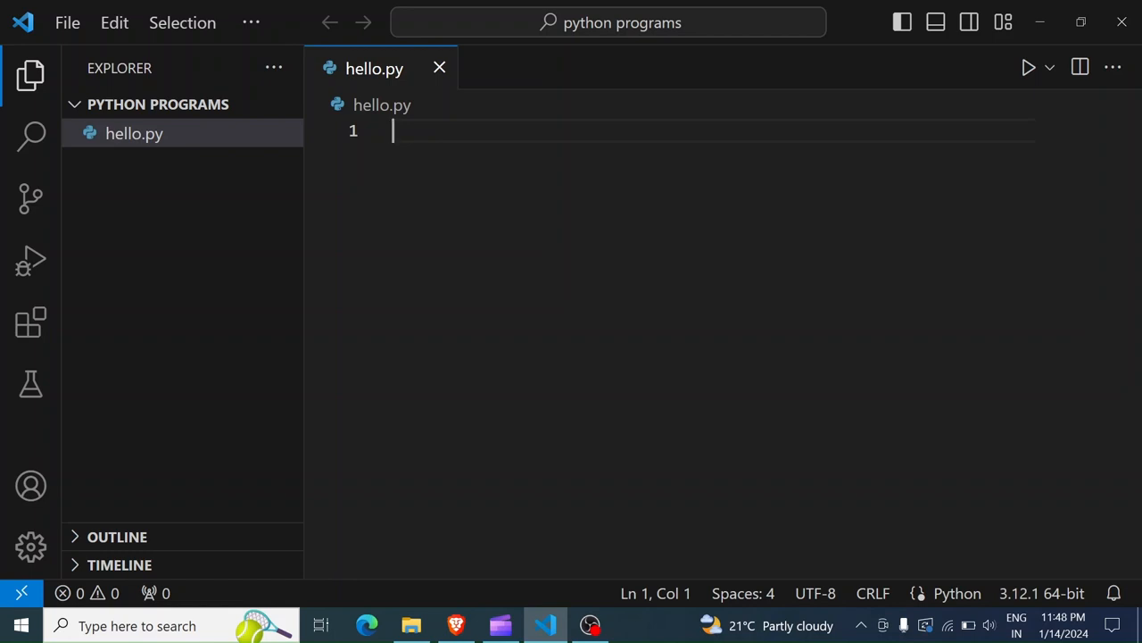
# Write the line print("hello world") in hello.py.
pyautogui.write('print(')
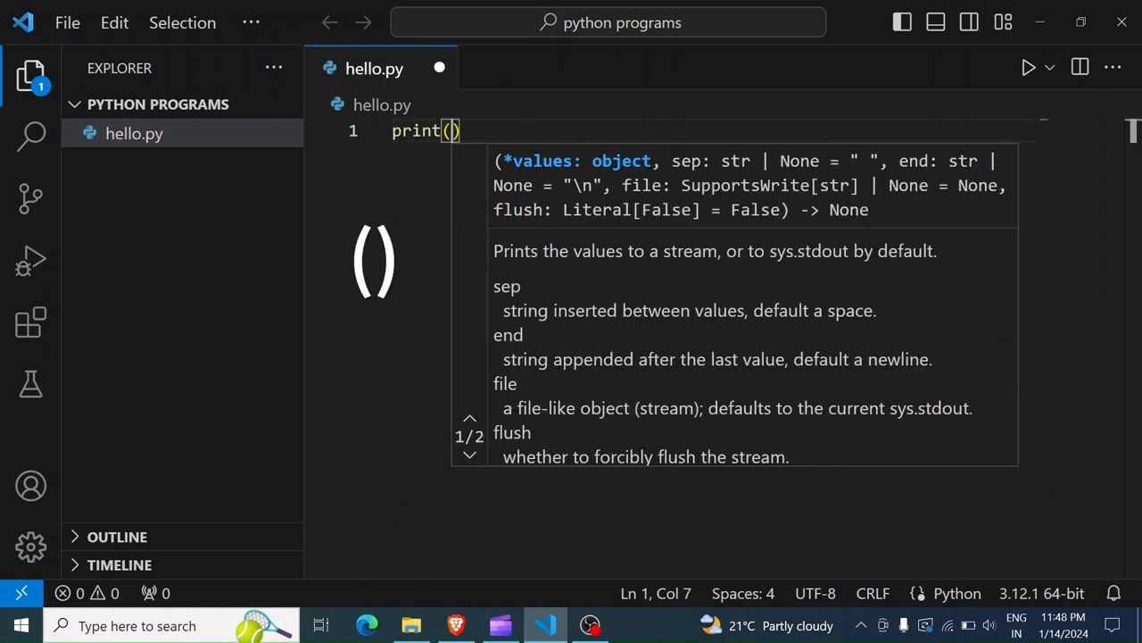
pyautogui.write('"')
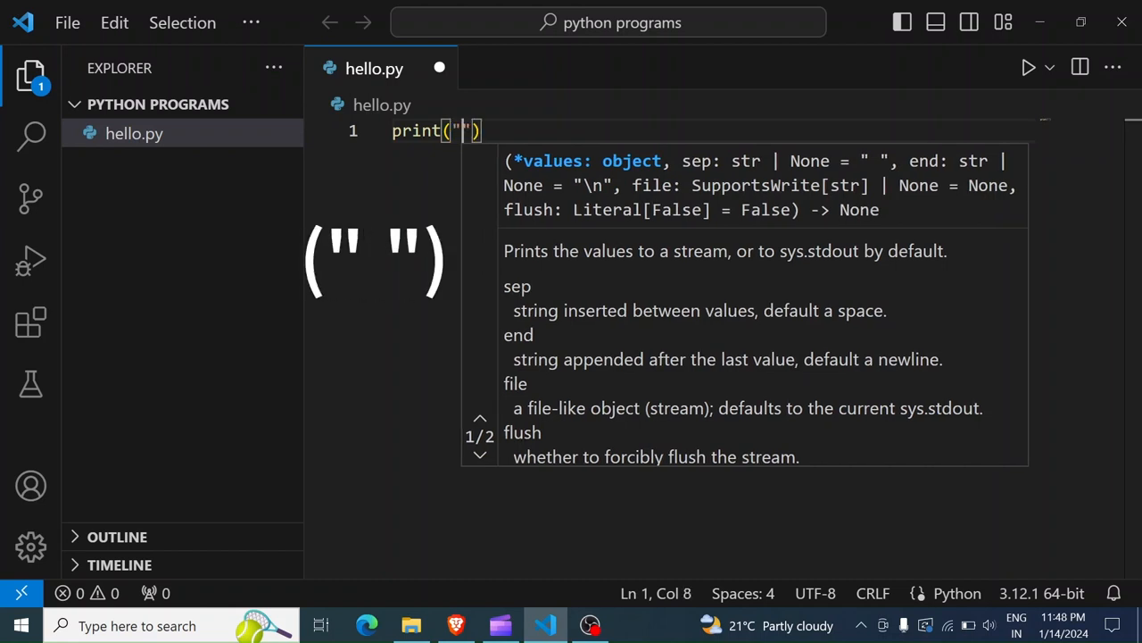
pyautogui.write('hello world')
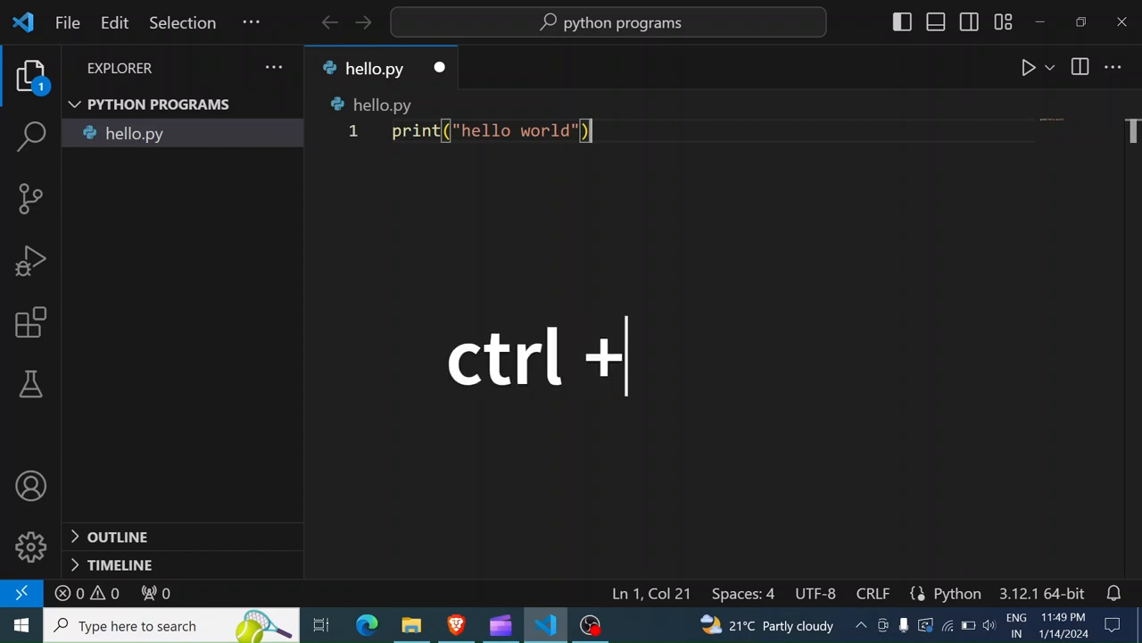
# Save hello.py and run it so the terminal prints hello world.
pyautogui.press('ctrl+s')
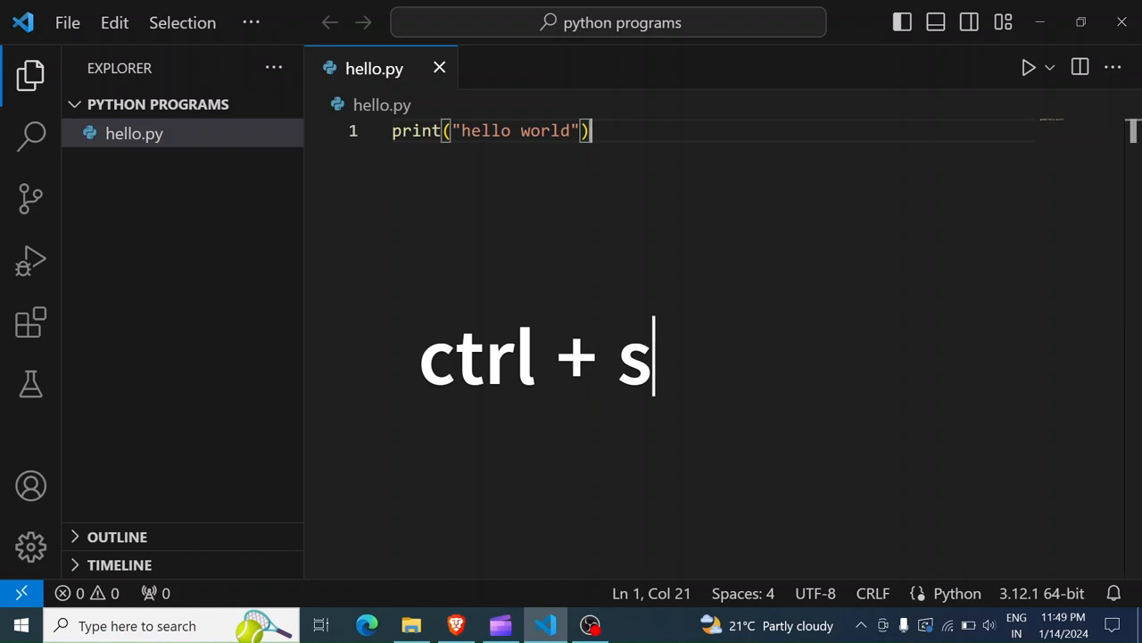
pyautogui.moveTo(1028, 68)
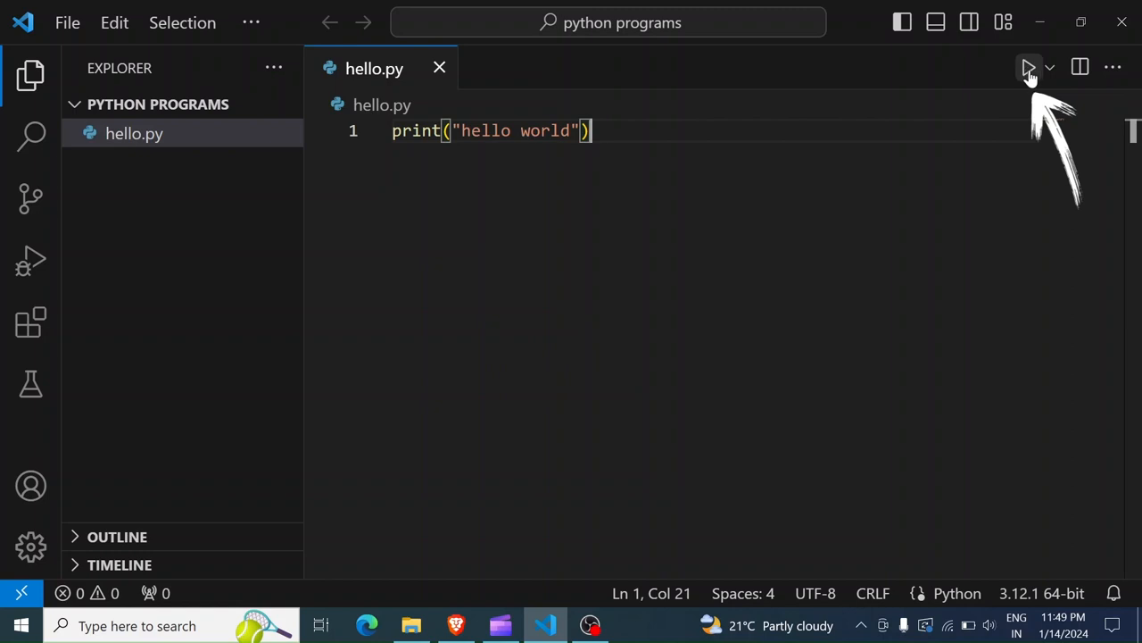
pyautogui.click(1028, 68)
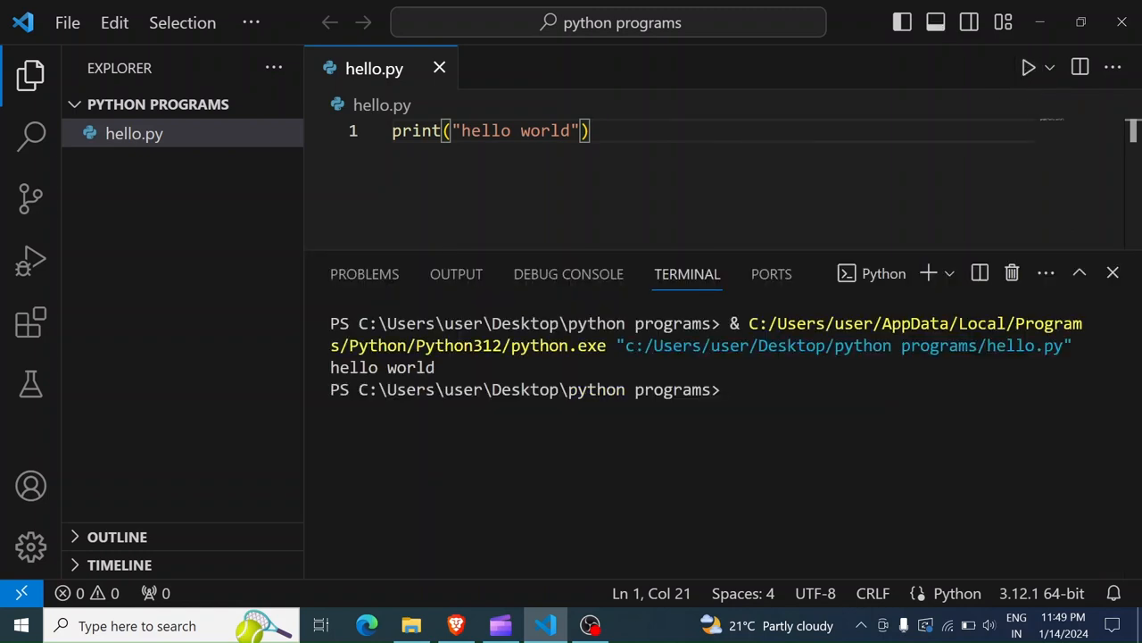